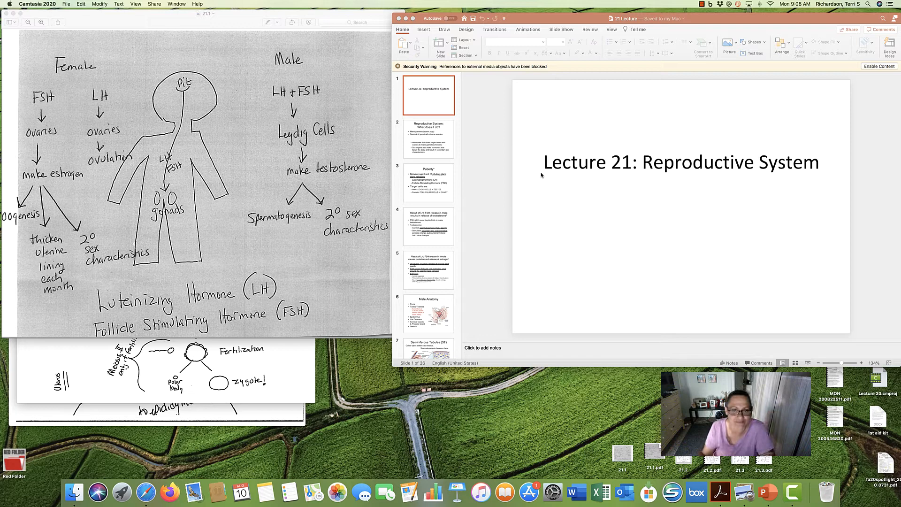
Show slide 2, listing reproductive system functions and hormone roles
left_click(429, 139)
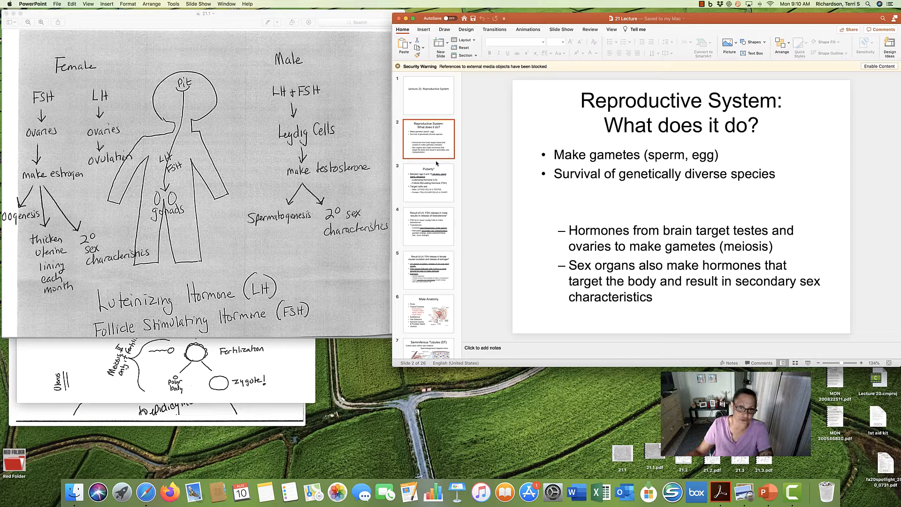
Show slide 3 on puberty, LH and FSH, and their target cells
left_click(429, 182)
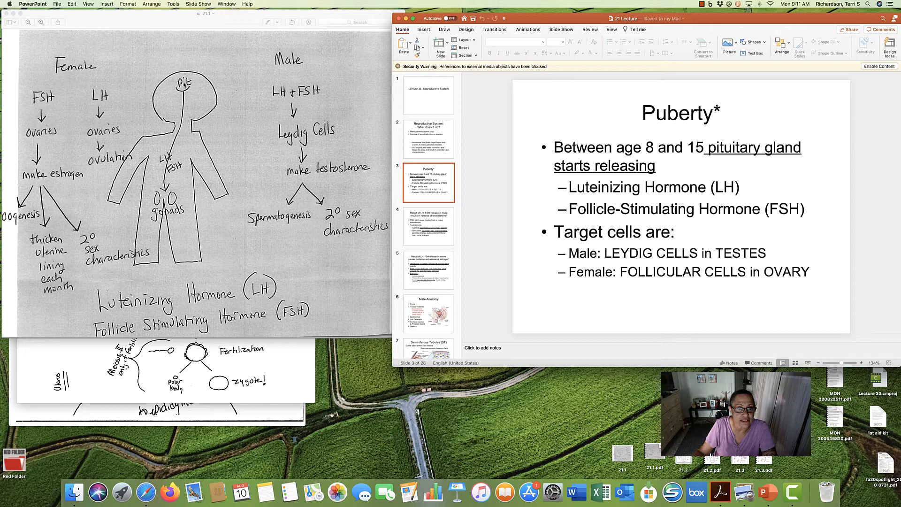
mouse_move(162, 165)
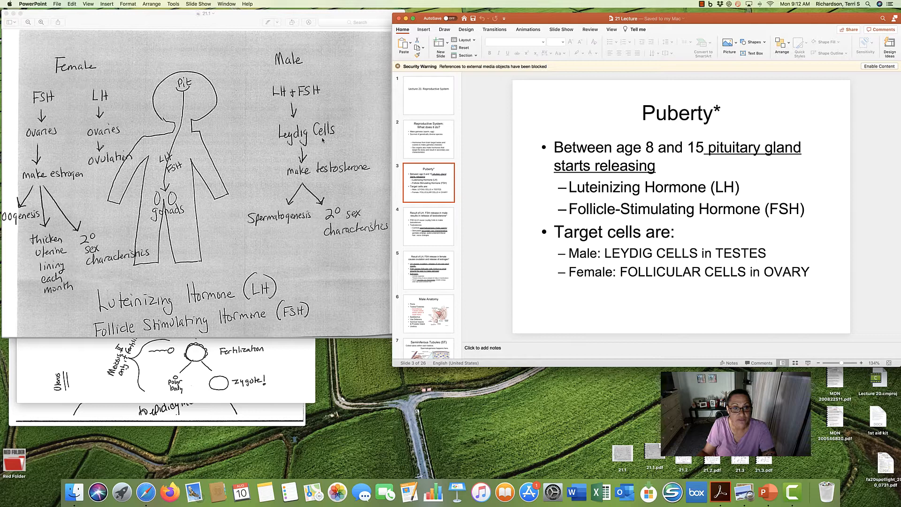
Show slide 4 on LH and FSH prompting Leydig cells to make testosterone
left_click(428, 225)
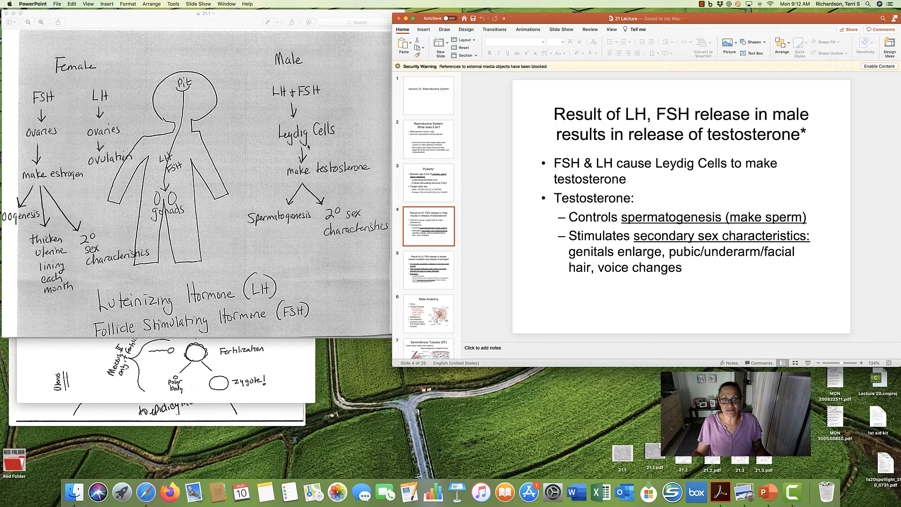
mouse_move(338, 178)
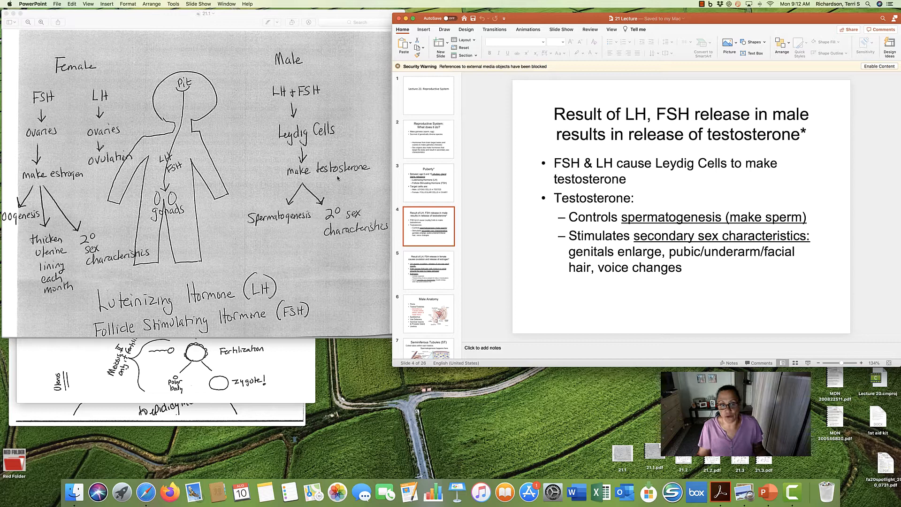
mouse_move(566, 209)
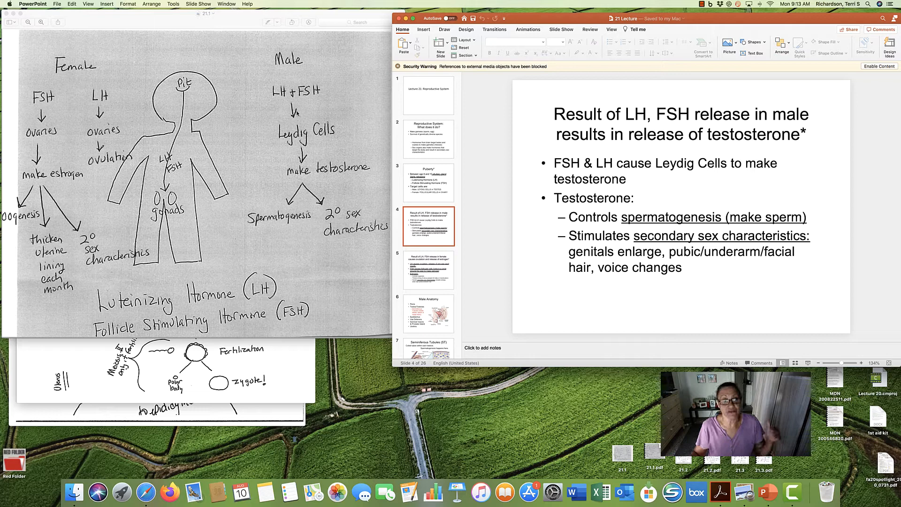
left_click(428, 270)
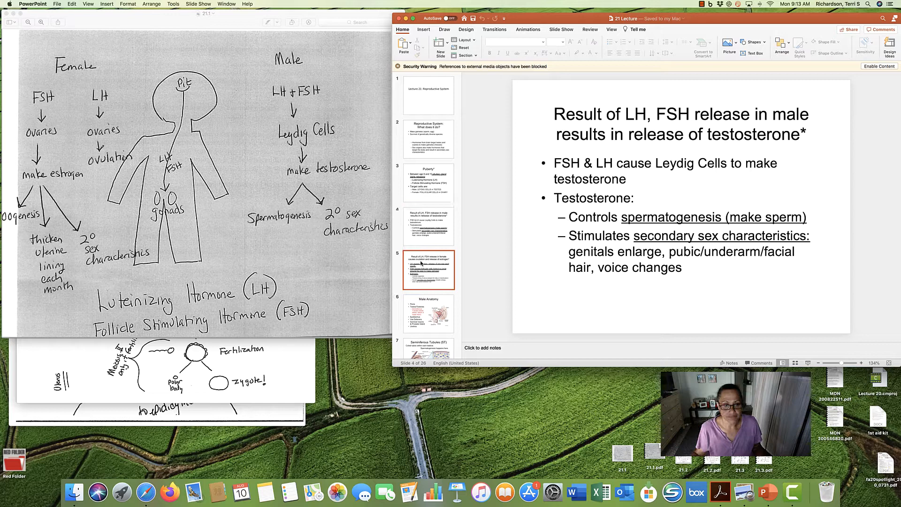
left_click(428, 270)
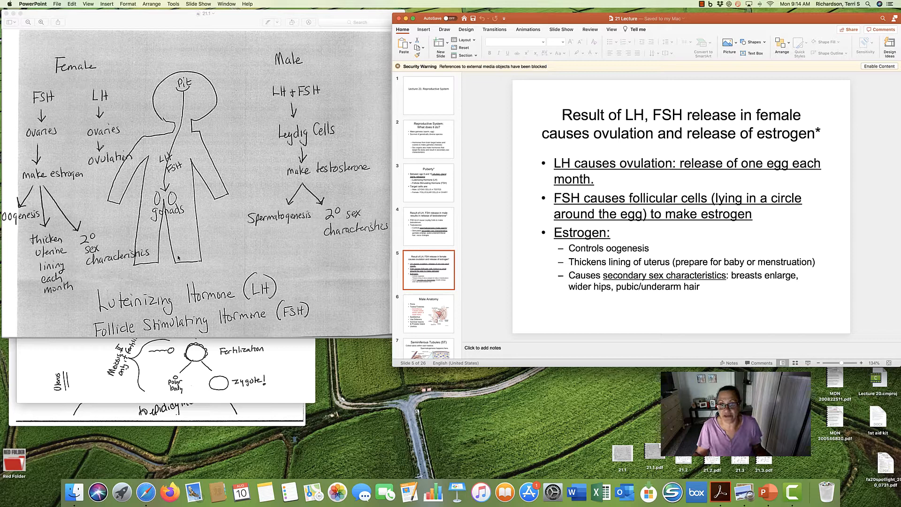
Display the sixth slide, Male Anatomy
left_click(429, 314)
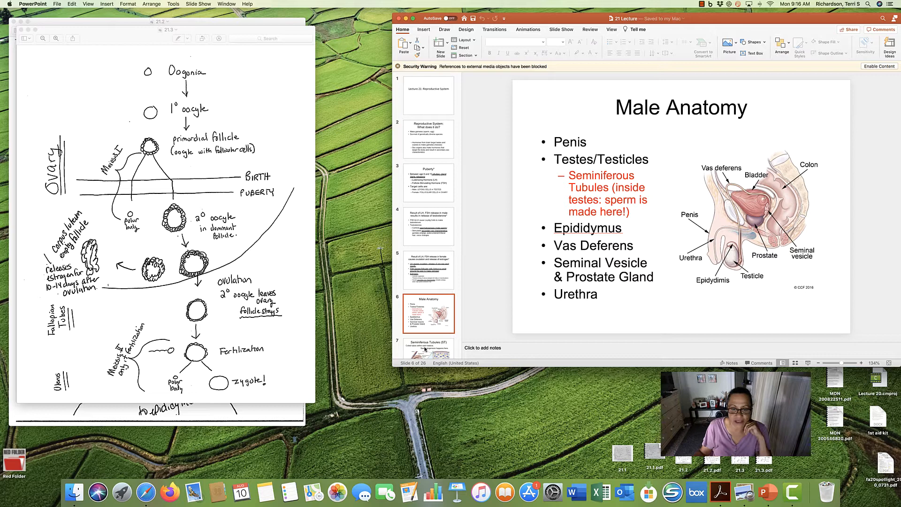
scroll("down", 3)
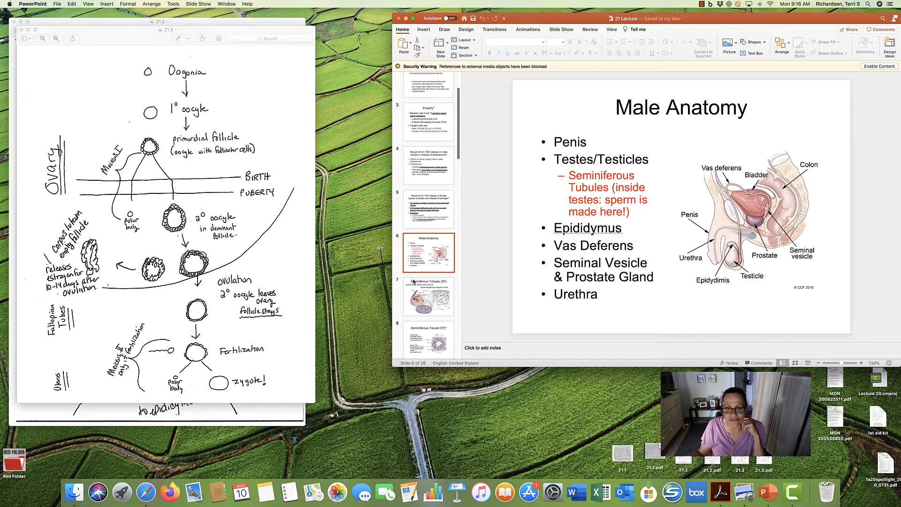
Display slide 7, Seminiferous Tubules, where spermatogenesis happens in each testicle
left_click(428, 296)
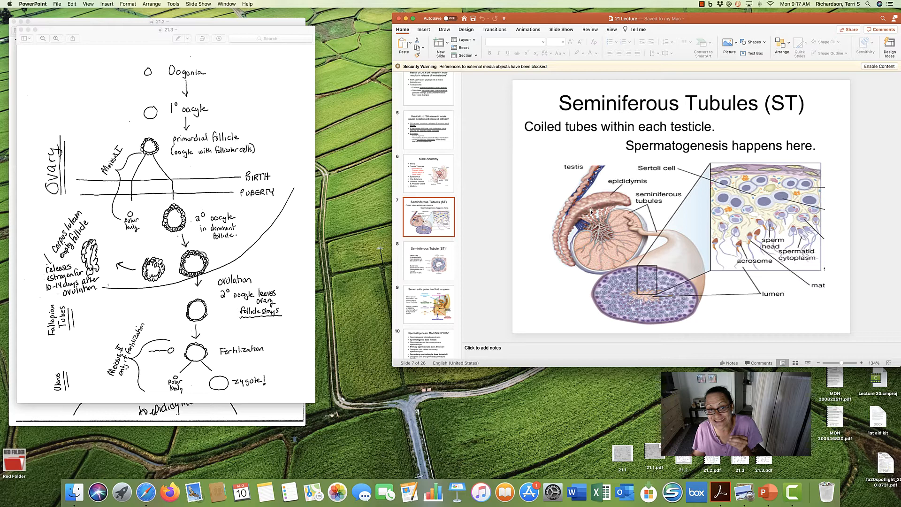
left_click(428, 260)
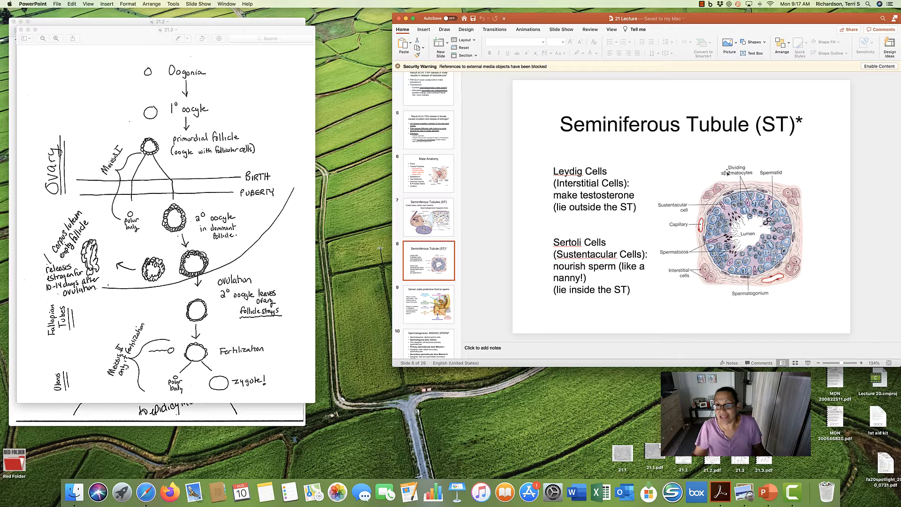
mouse_move(793, 289)
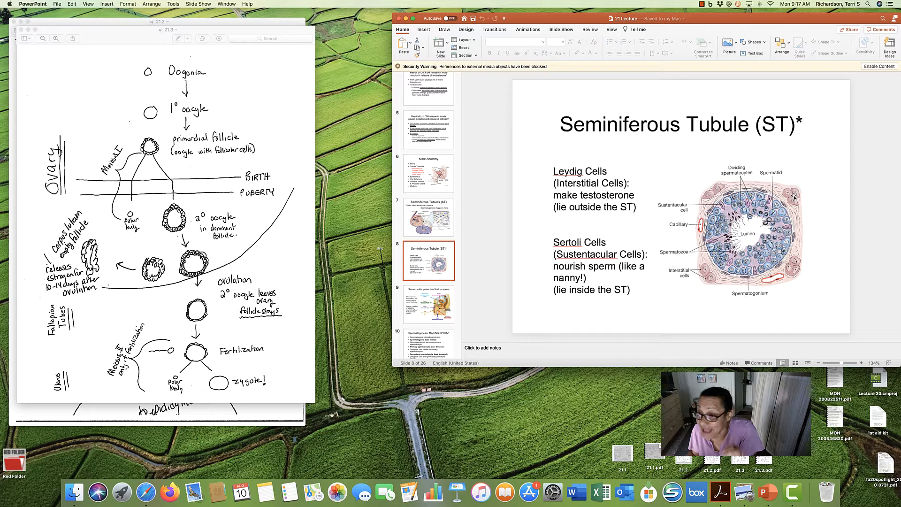
mouse_move(819, 256)
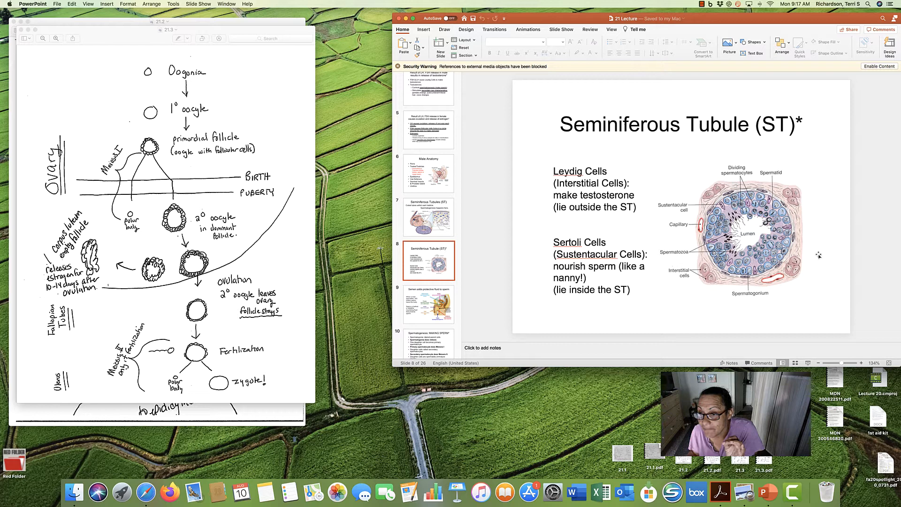
mouse_move(709, 281)
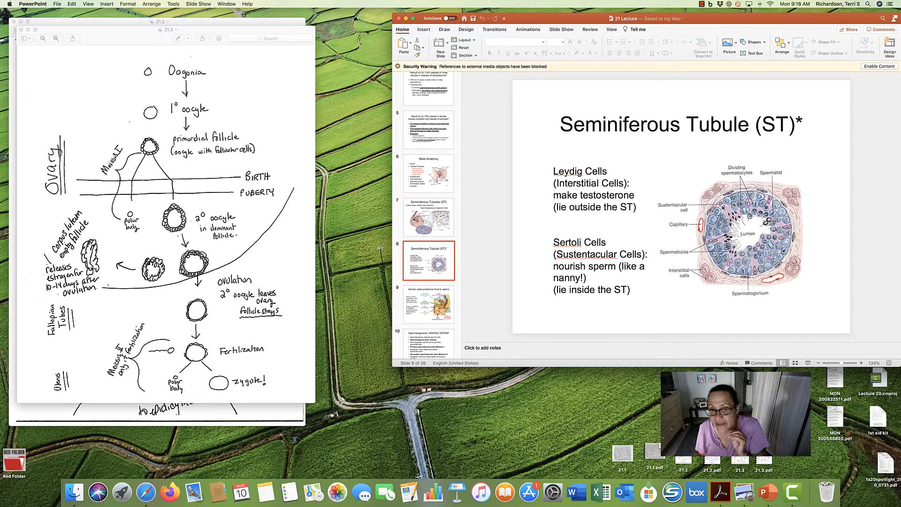
mouse_move(512, 265)
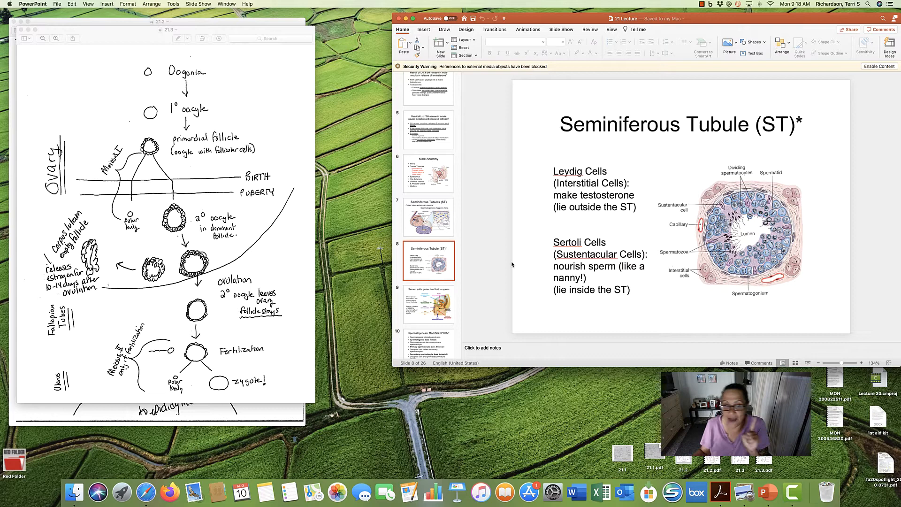
Display slide 9 on semen adding protective, nourishing fluid to sperm
left_click(429, 304)
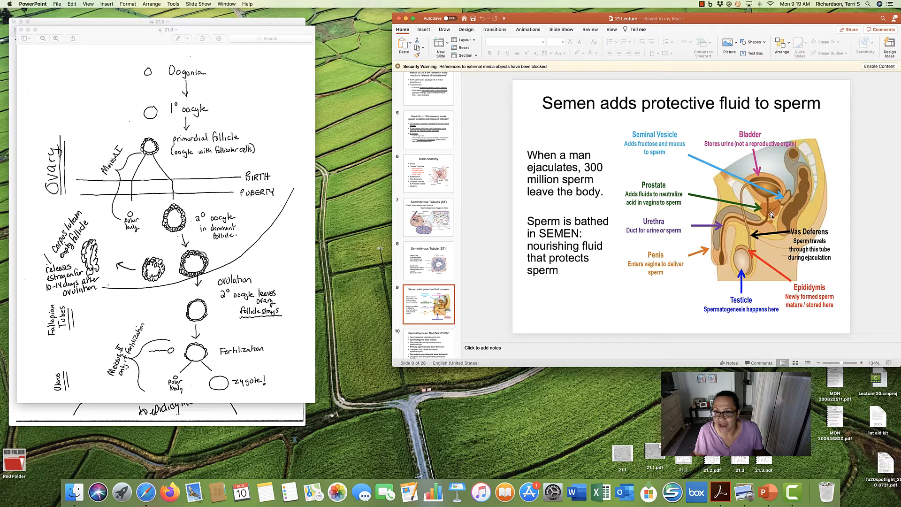
scroll("down", 3)
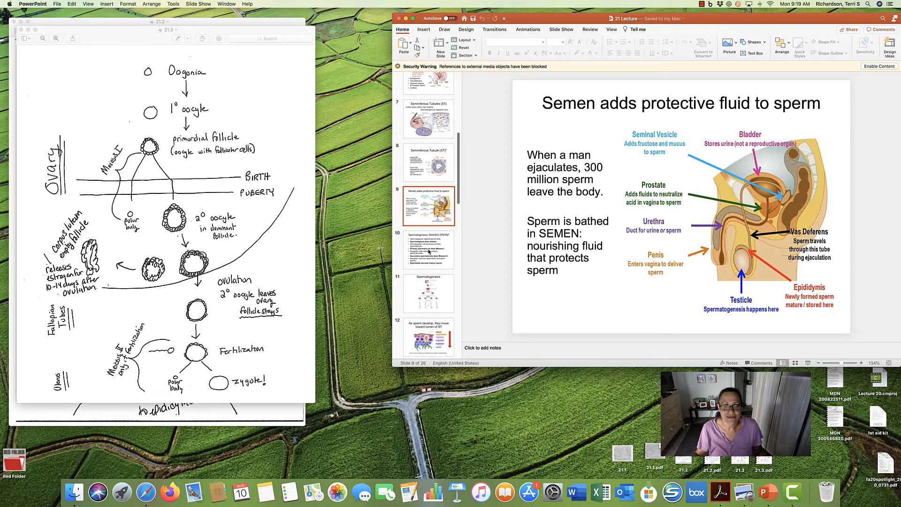
left_click(429, 248)
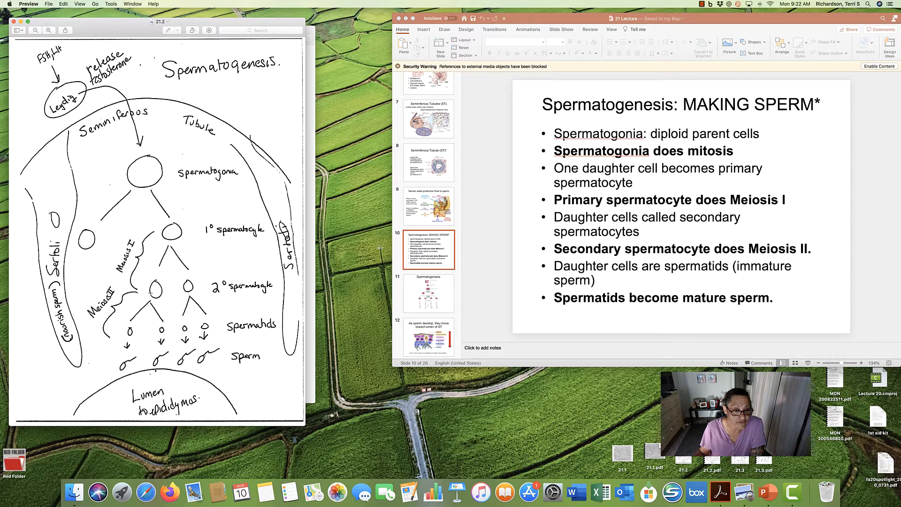
mouse_move(684, 227)
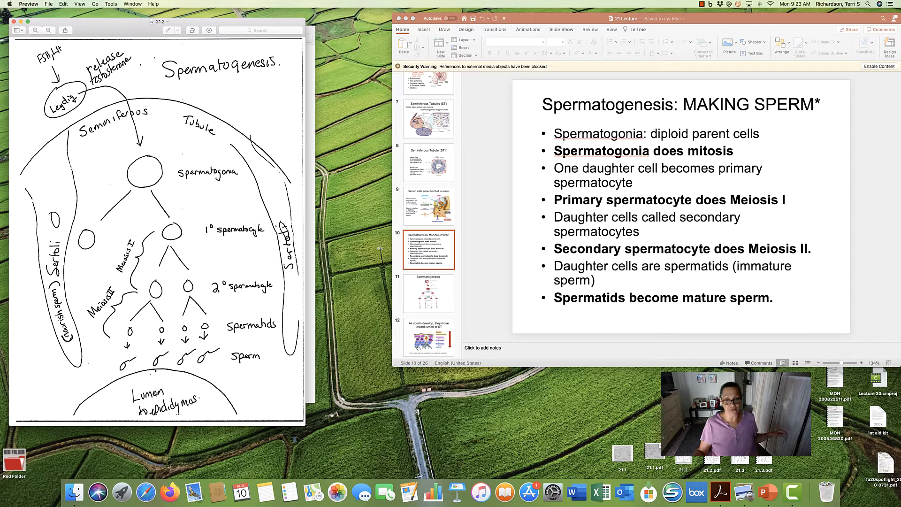
Step past slide 11's spermatogenesis diagram to slide 12, sperm moving toward the lumen
left_click(428, 293)
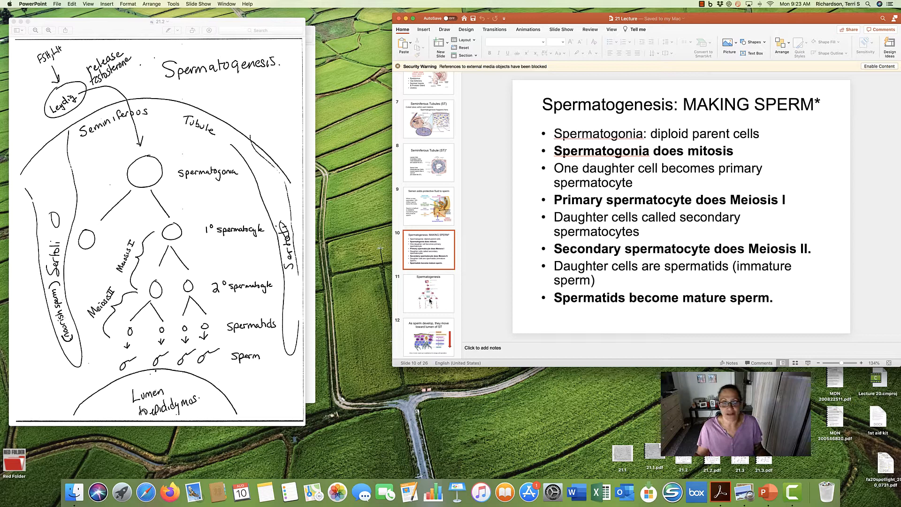
left_click(428, 292)
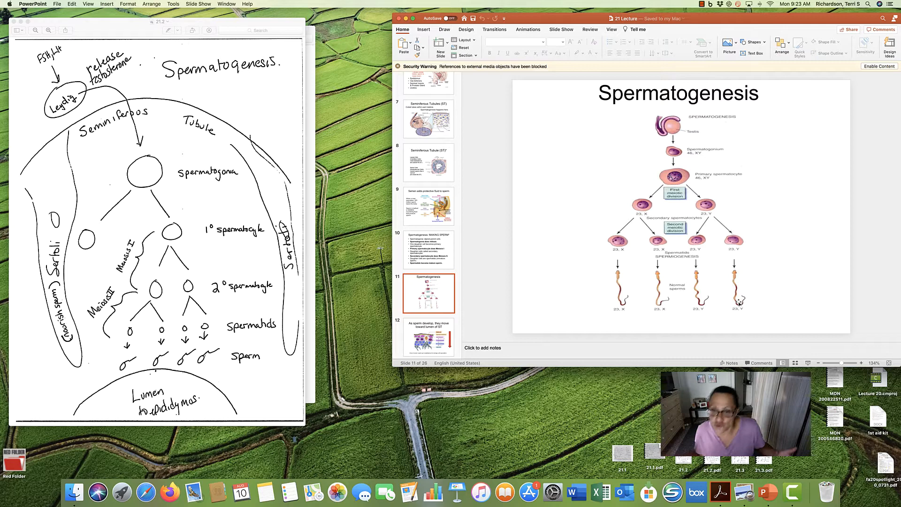
left_click(428, 337)
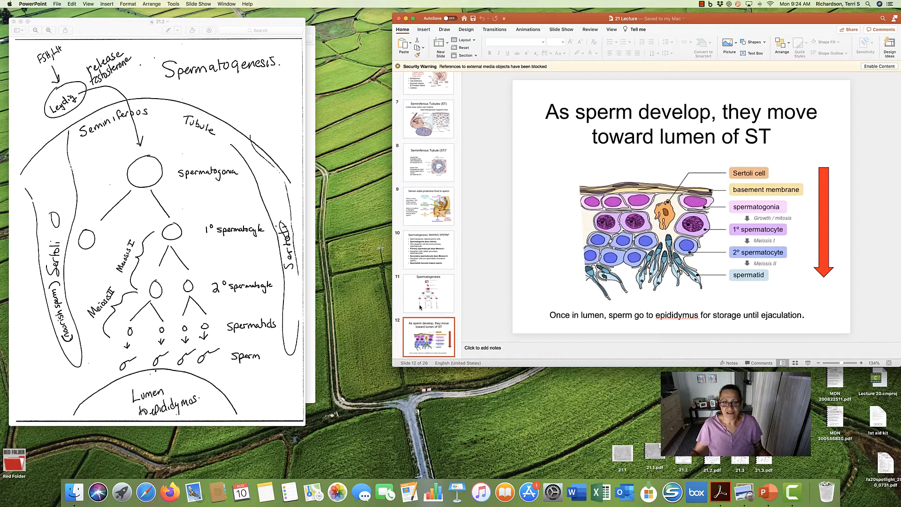
Display slide 13, Mature Sperm, labelling head, mid piece, principal and end piece
left_click(428, 321)
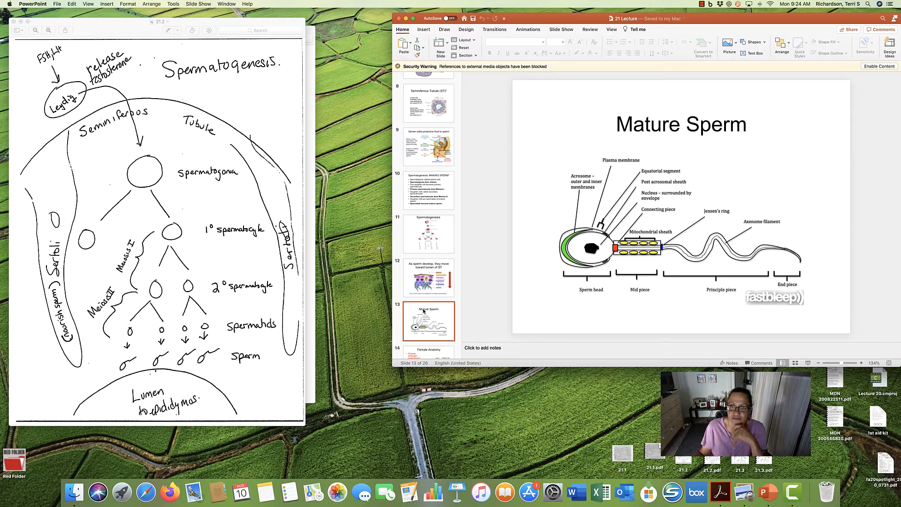
scroll("down", 3)
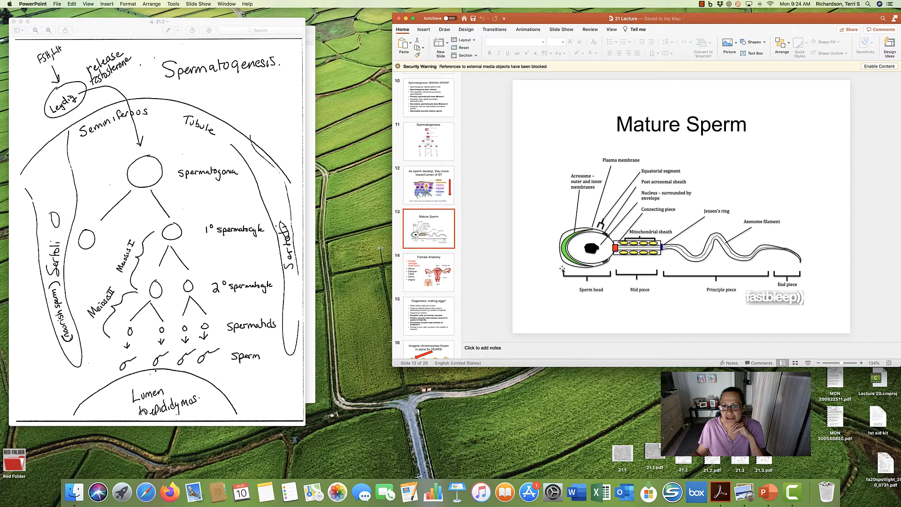
mouse_move(804, 255)
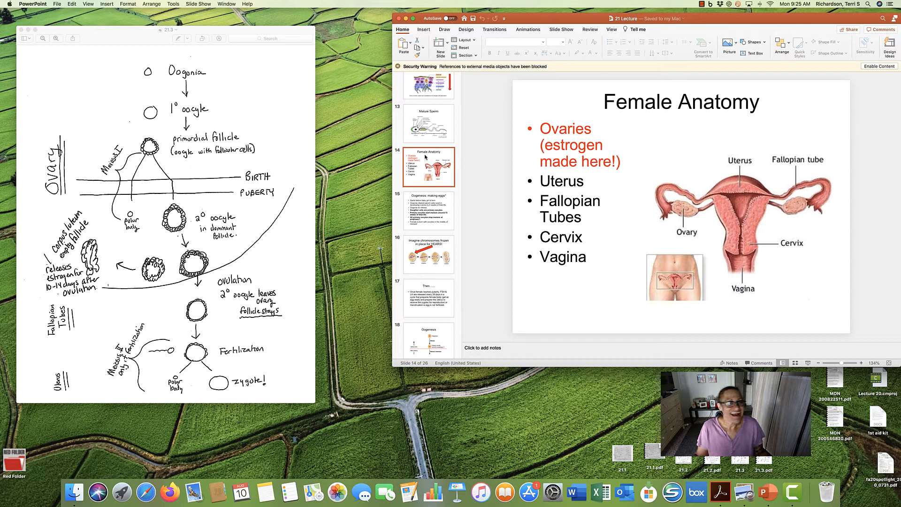
Move past slide 14, Female Anatomy, to slide 15, Oogenesis: making eggs
scroll("down", 3)
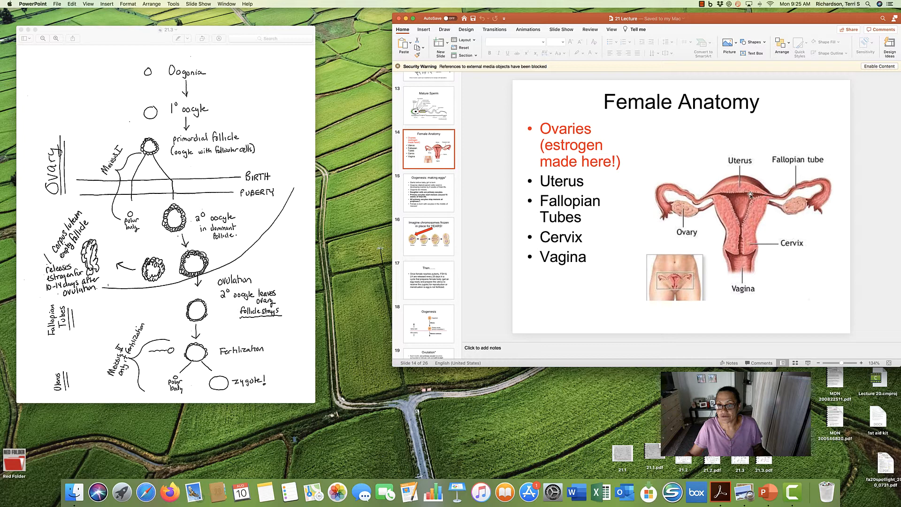
mouse_move(747, 254)
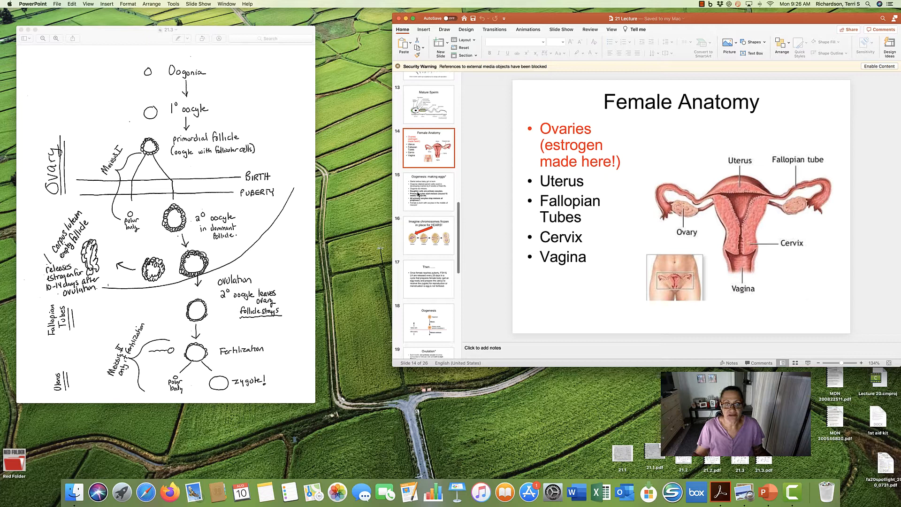
left_click(428, 192)
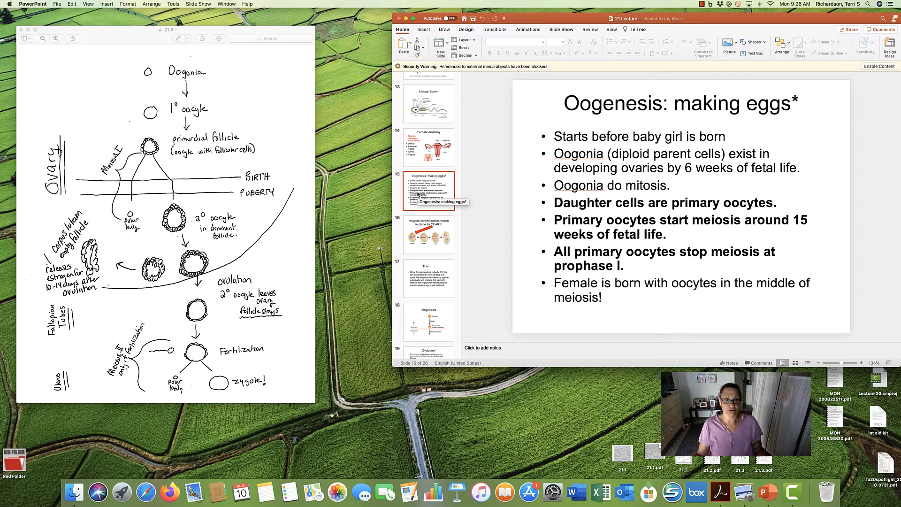
Show slide 16, 'Imagine chromosomes frozen in place for YEARS!', with cell division stages
left_click(877, 66)
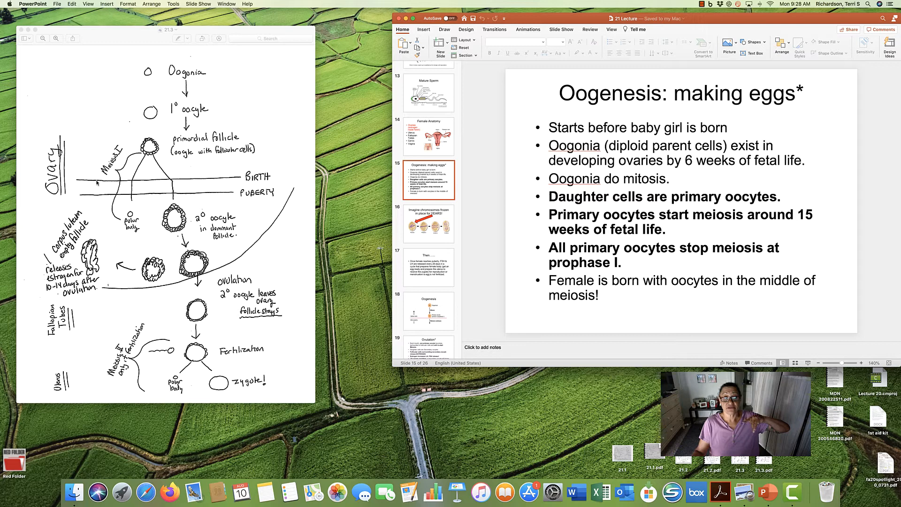
left_click(429, 223)
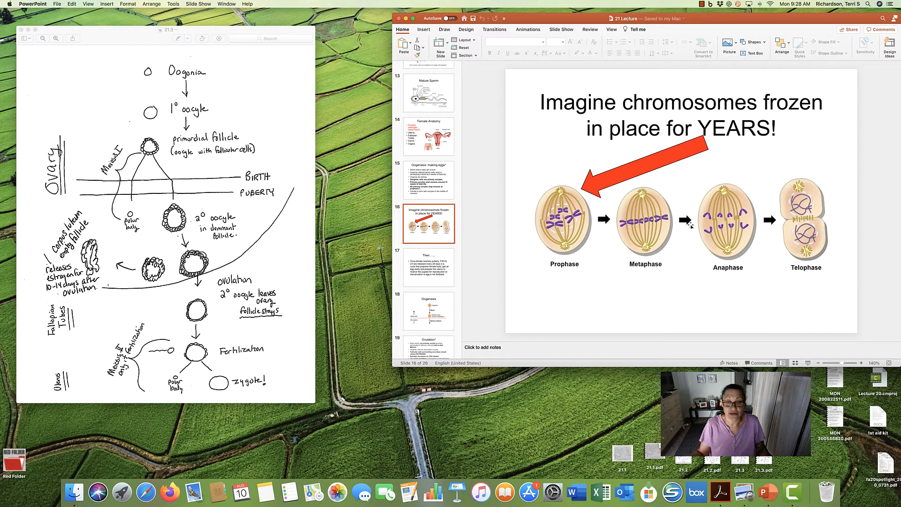
Step through slides 15 and 16 to slide 17, 'Then……', on 28-day FSH/LH cycling
left_click(428, 180)
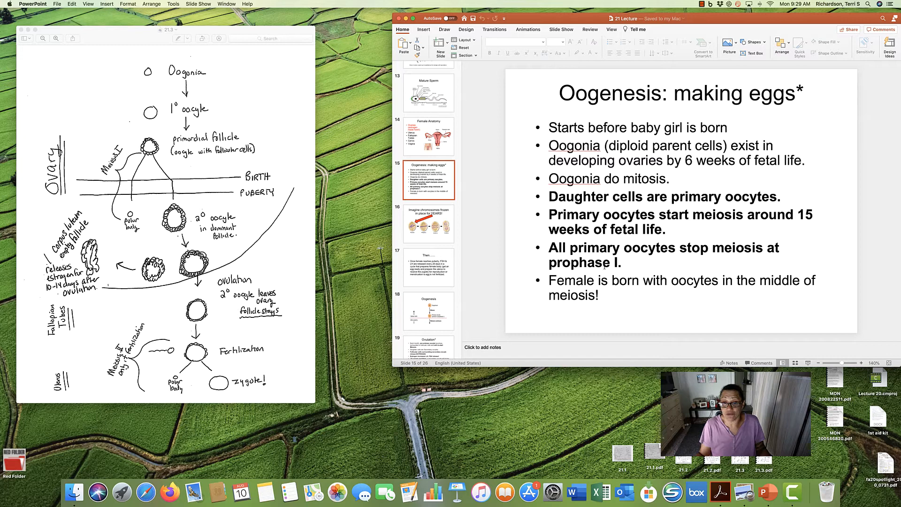
left_click(428, 223)
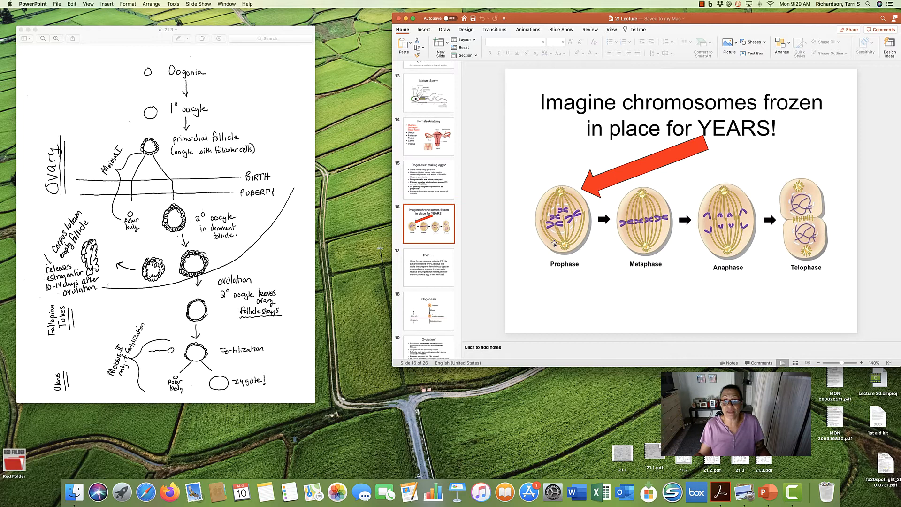
left_click(428, 267)
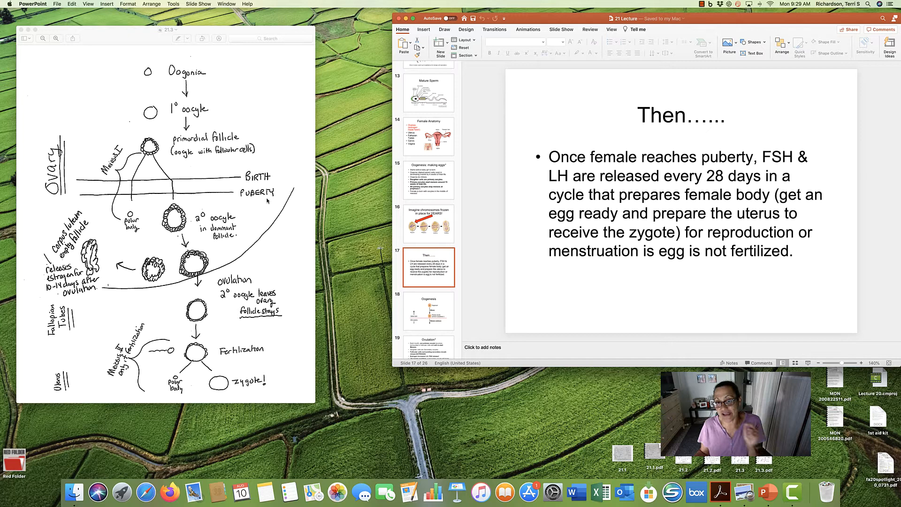
mouse_move(517, 182)
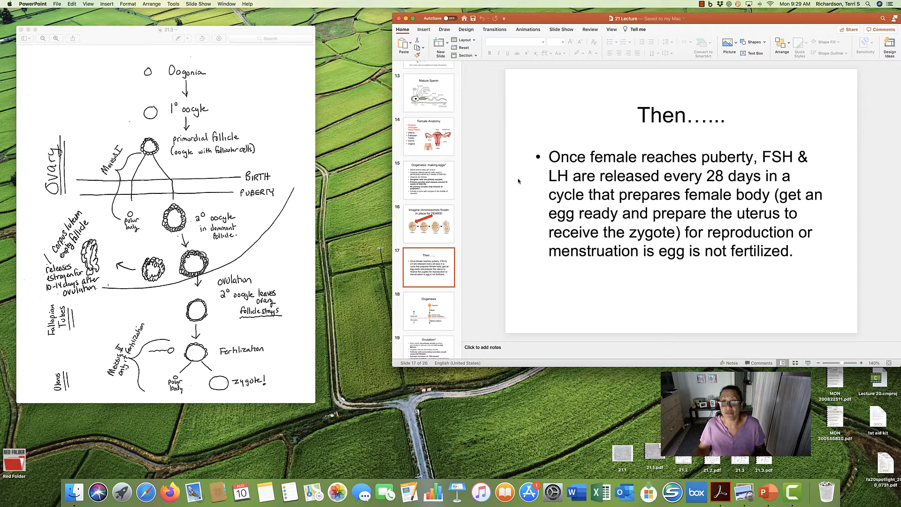
View the slide 18 before-birth vs after-puberty Oogenesis diagram, then slide 19, Ovulation*
left_click(428, 311)
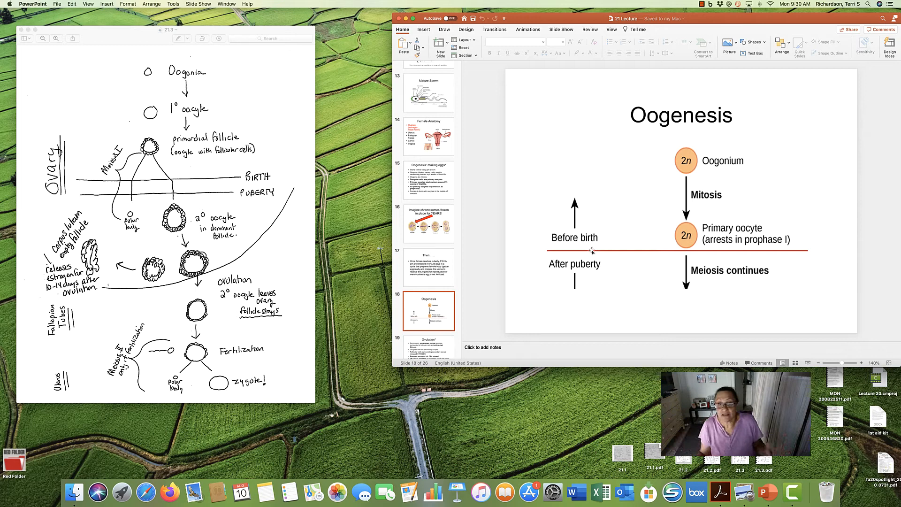
left_click(428, 241)
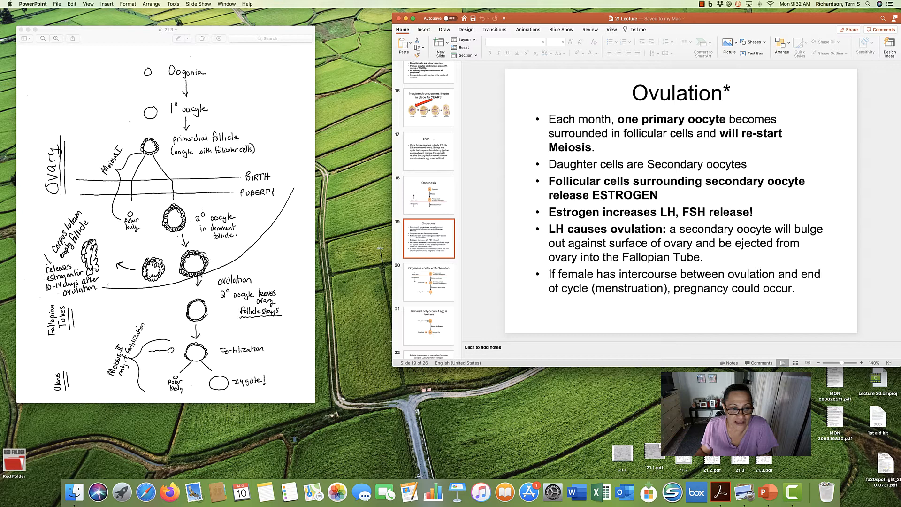
mouse_move(299, 192)
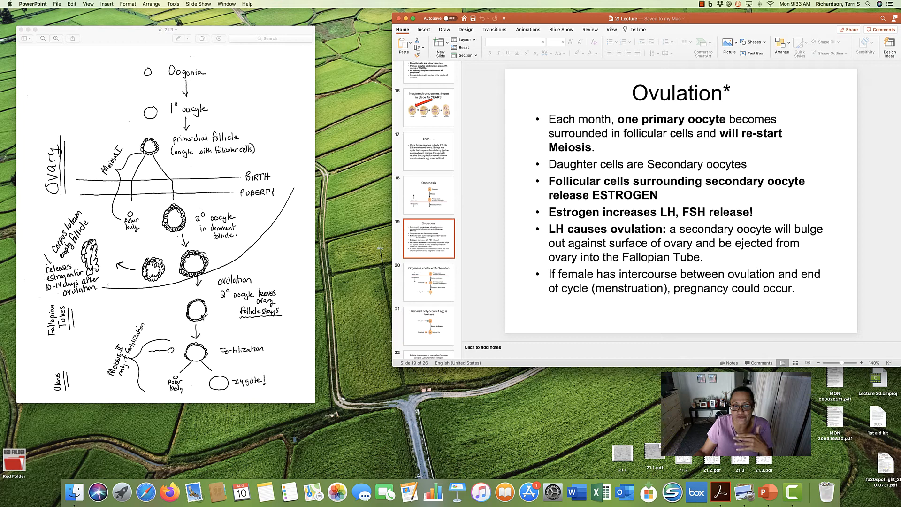
left_click(428, 144)
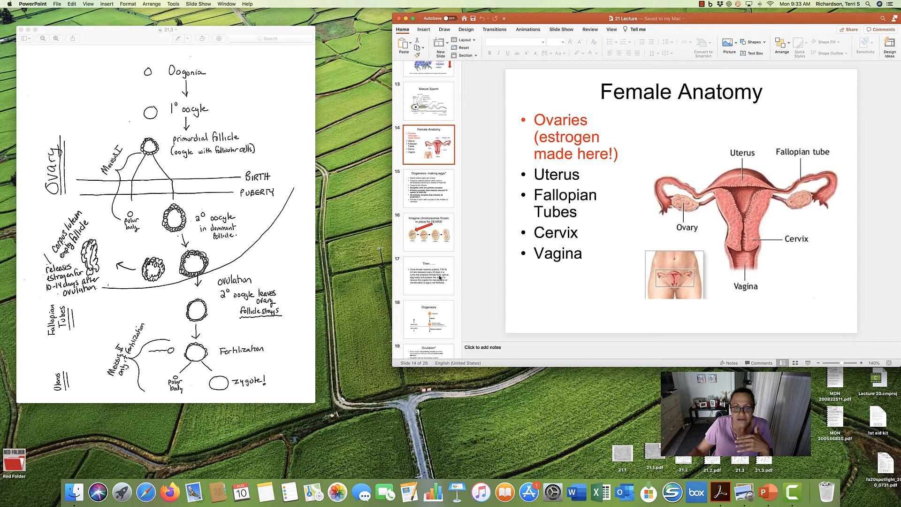
left_click(428, 216)
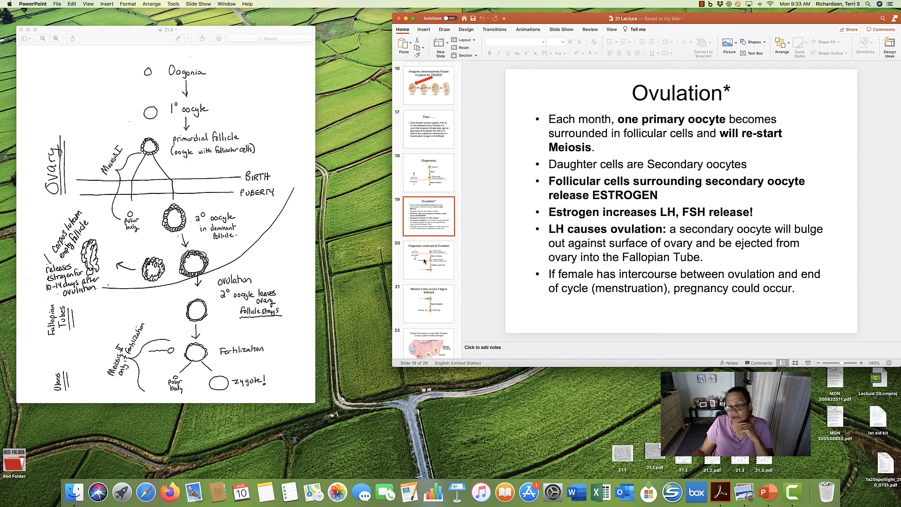
left_click(428, 108)
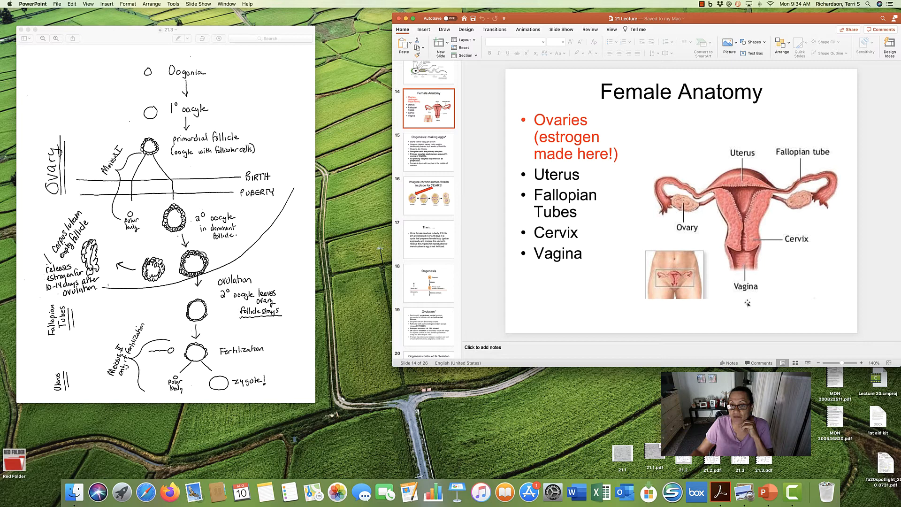
mouse_move(741, 198)
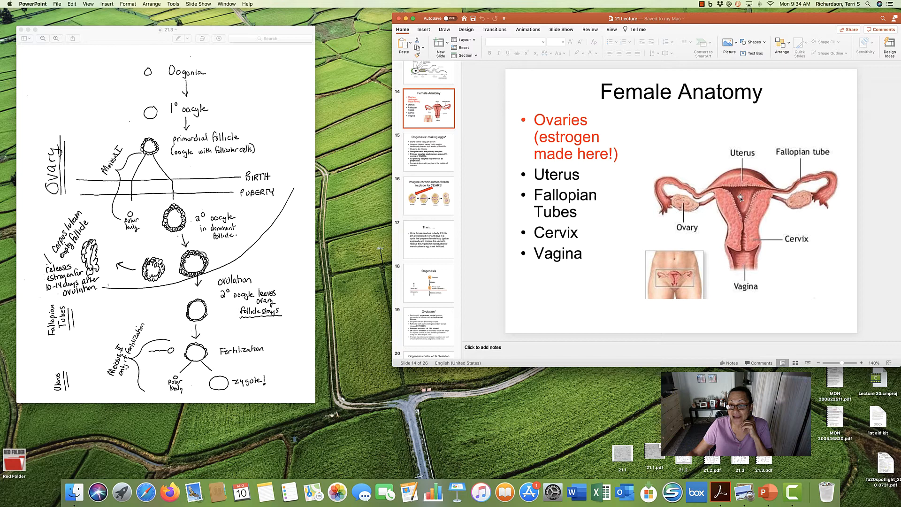
scroll("down", 3)
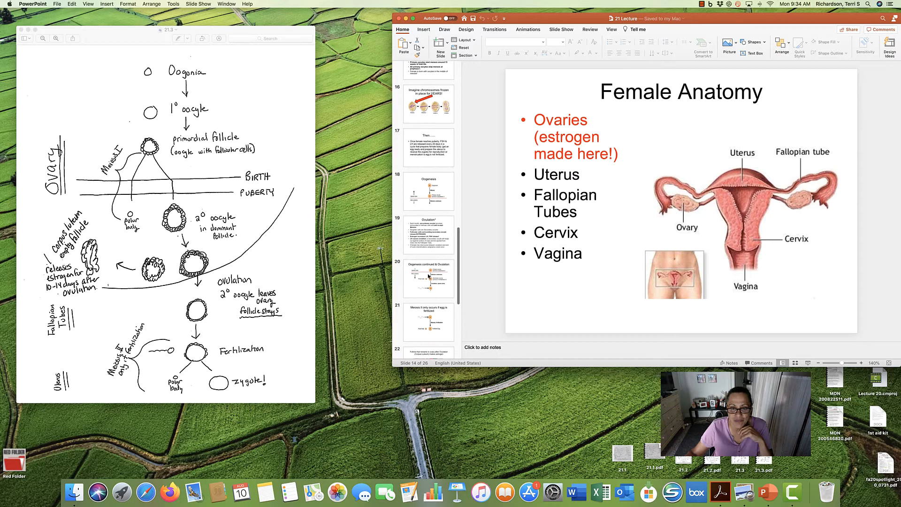
Show slide 20, tracing primary oocyte to secondary oocyte and sperm entry
left_click(429, 277)
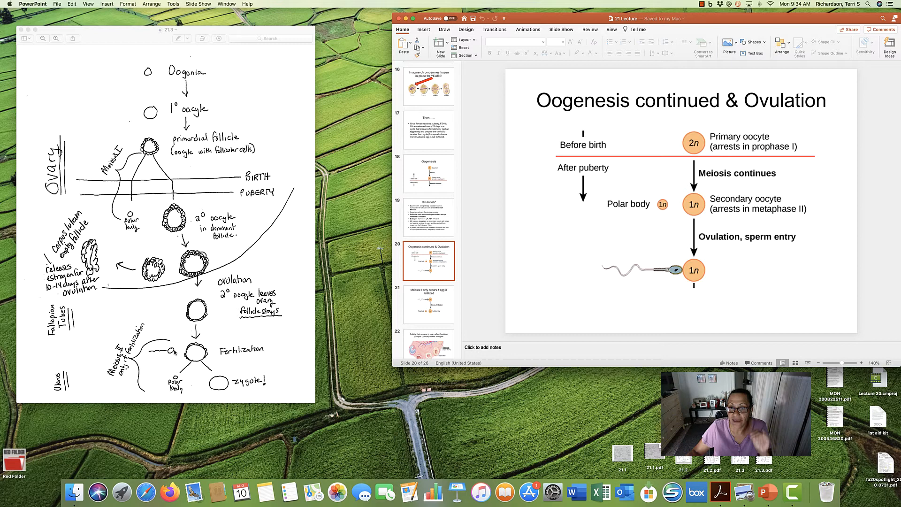
mouse_move(788, 163)
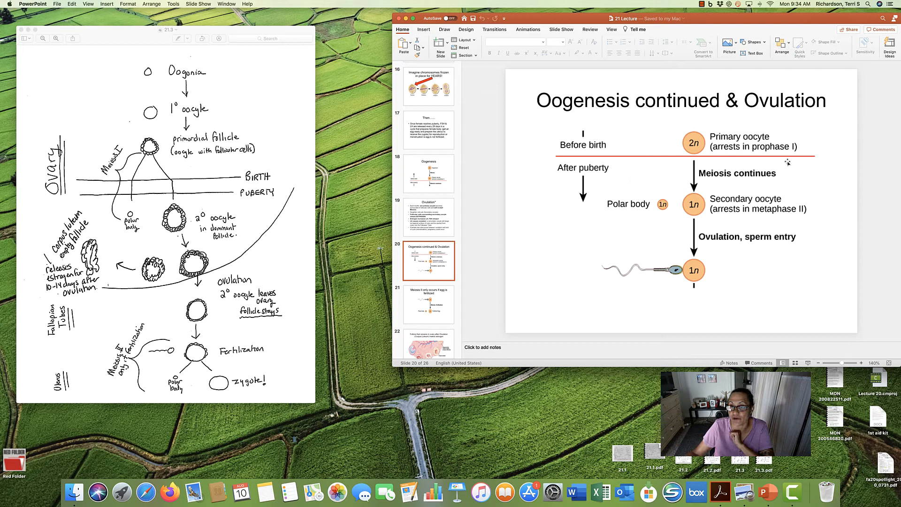
mouse_move(693, 212)
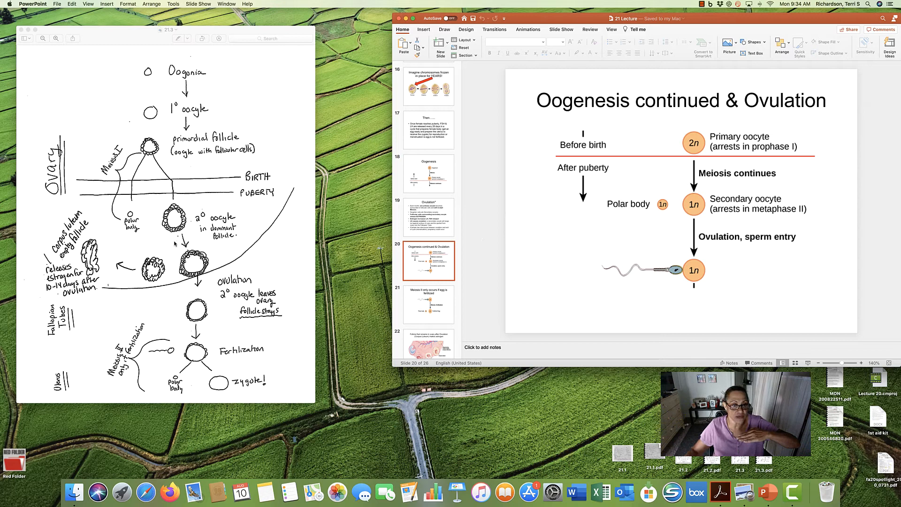
mouse_move(667, 240)
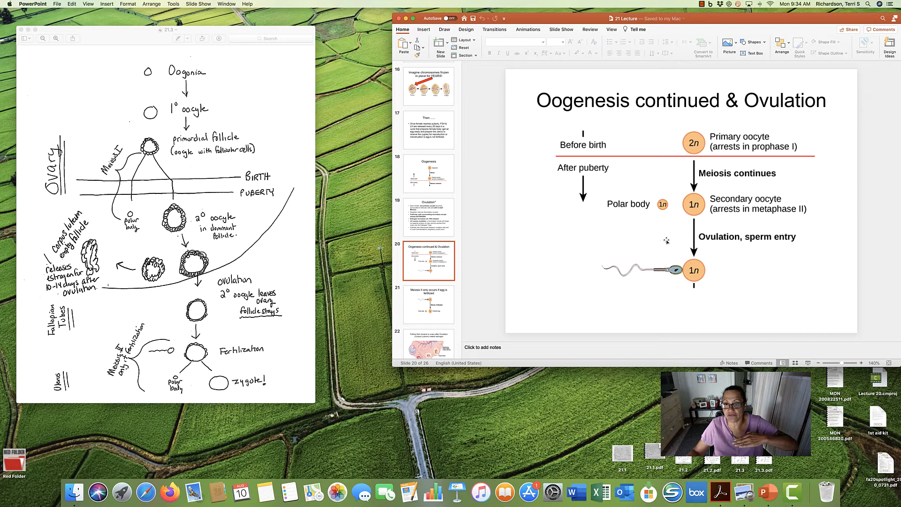
mouse_move(666, 257)
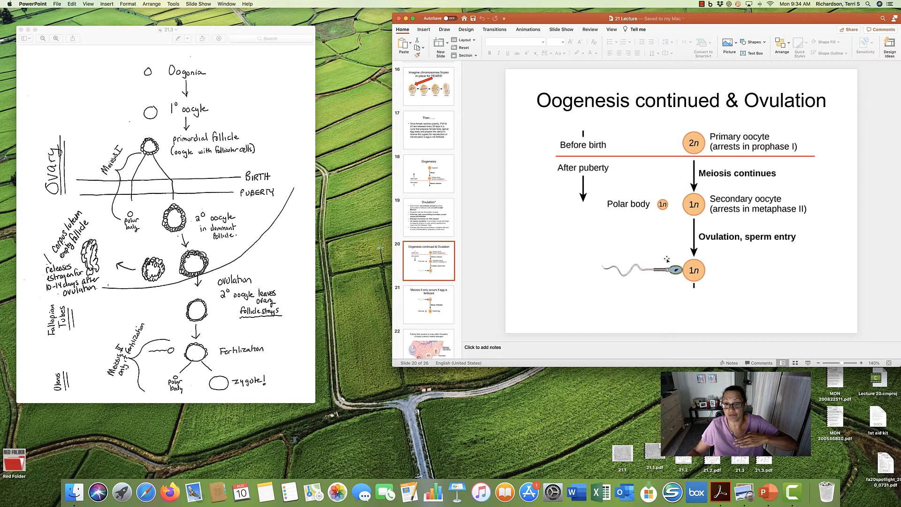
Show slide 21, where the fertilized egg becomes 2n after Meiosis II
left_click(428, 305)
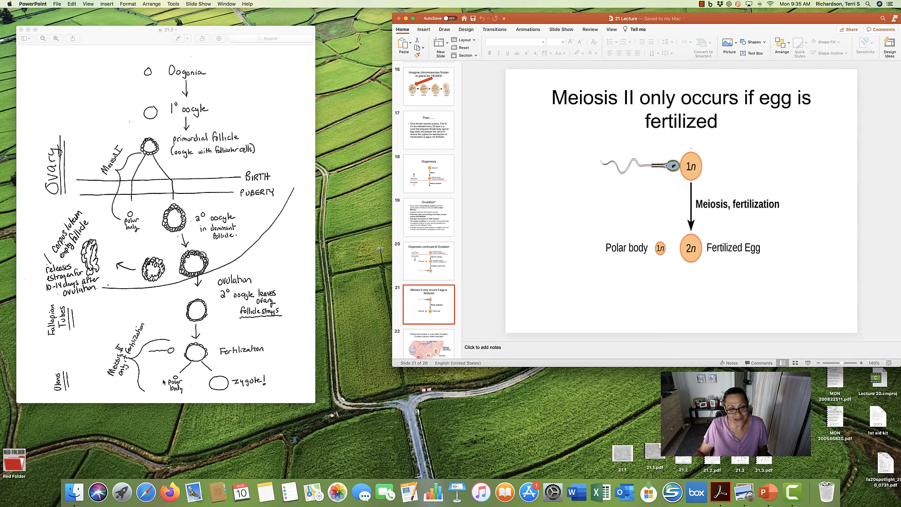
mouse_move(95, 401)
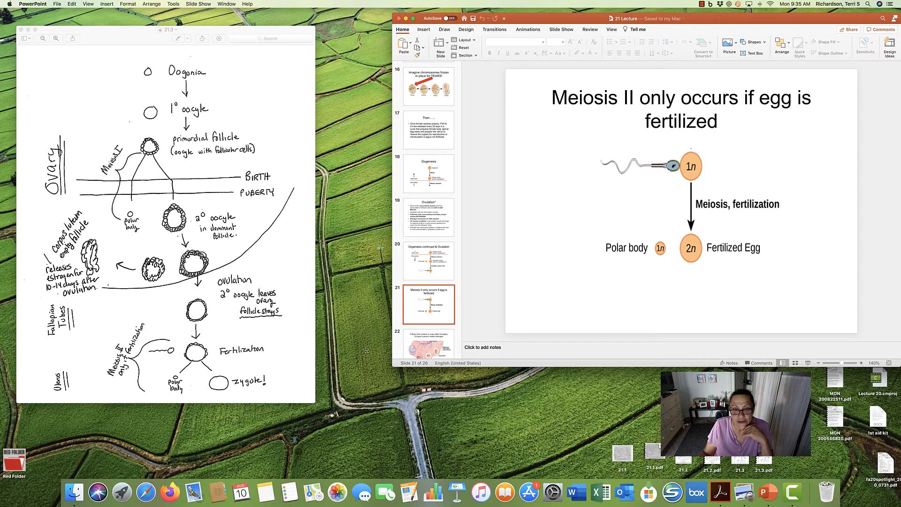
Show slide 22 on the estrogen-producing corpus luteum left in the ovary
left_click(428, 345)
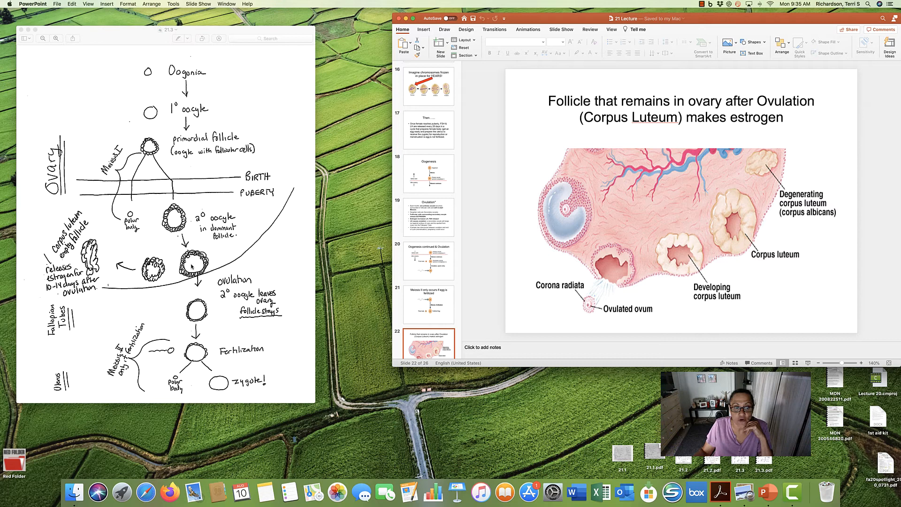
mouse_move(595, 301)
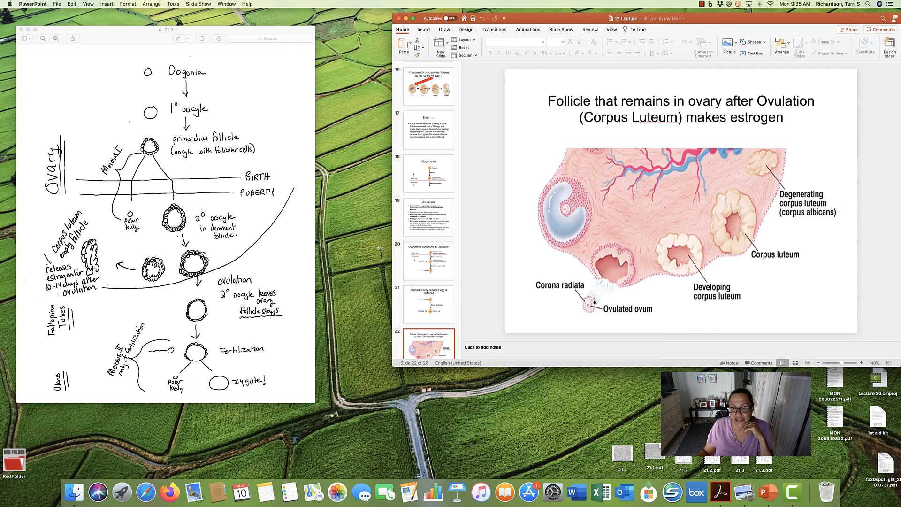
mouse_move(621, 297)
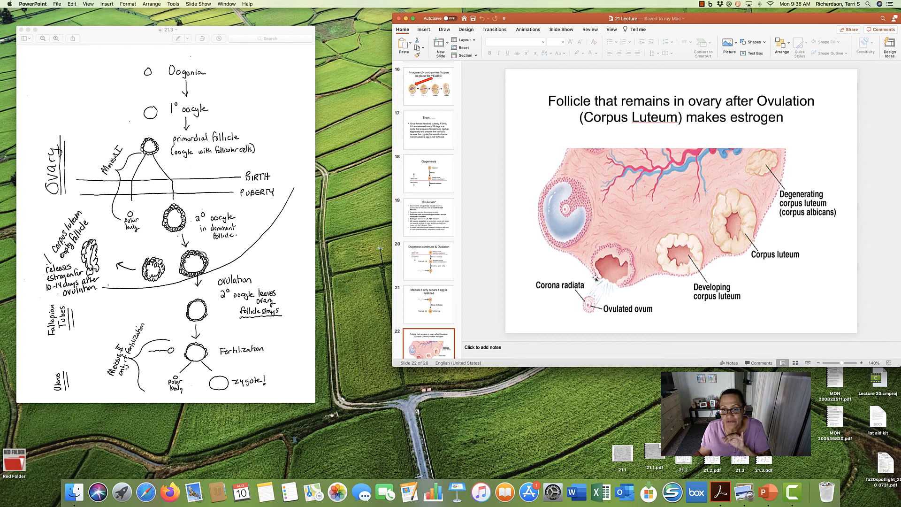
mouse_move(584, 320)
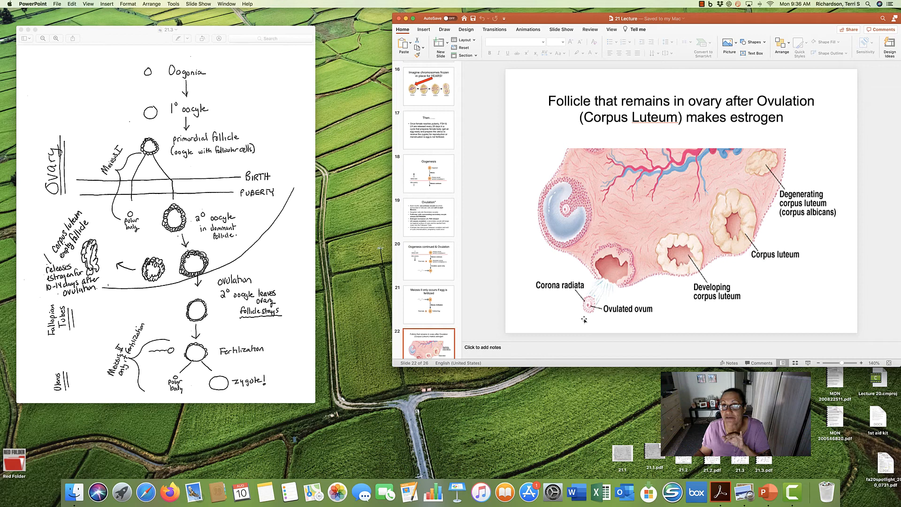
mouse_move(704, 257)
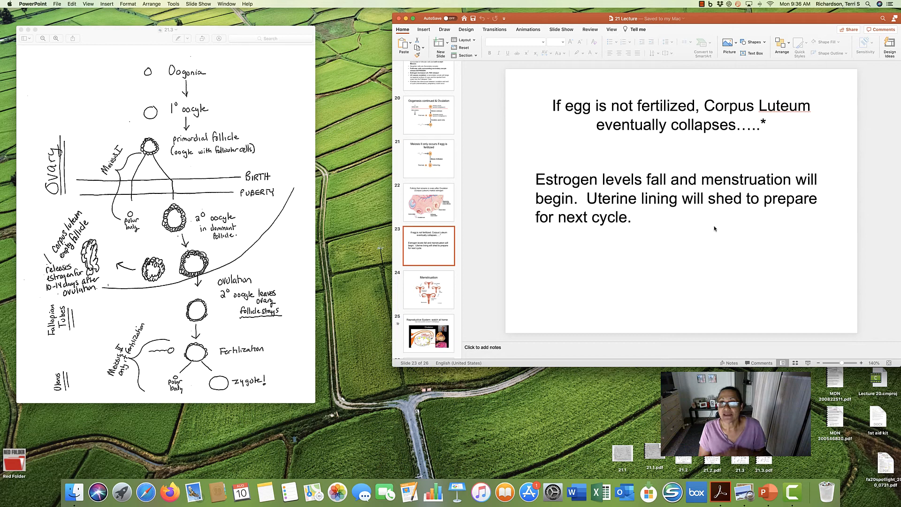
mouse_move(221, 259)
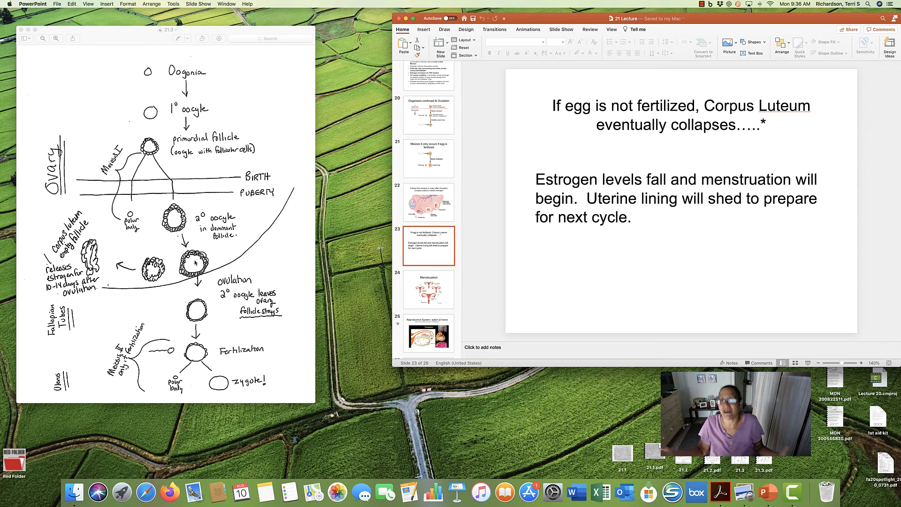
Bring up slide 24, Menstruation, with its endometrium and egg-release cycle diagram
left_click(428, 290)
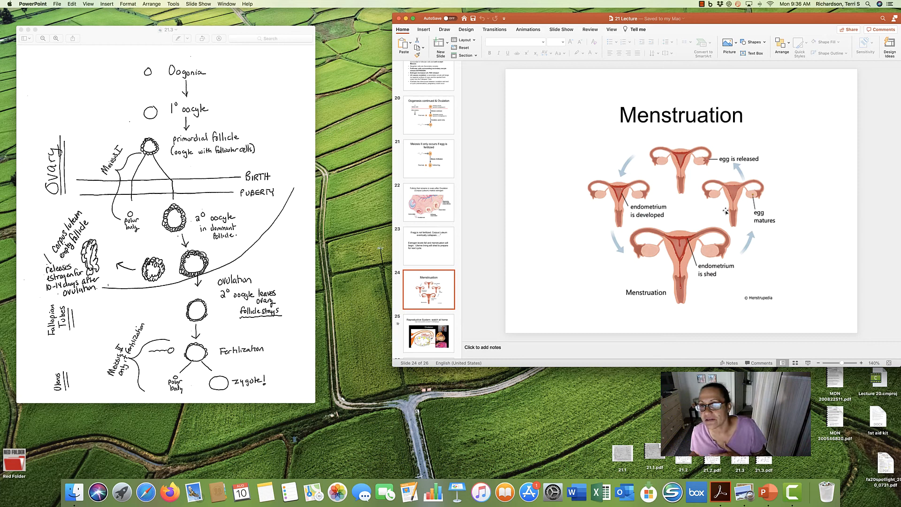
mouse_move(619, 197)
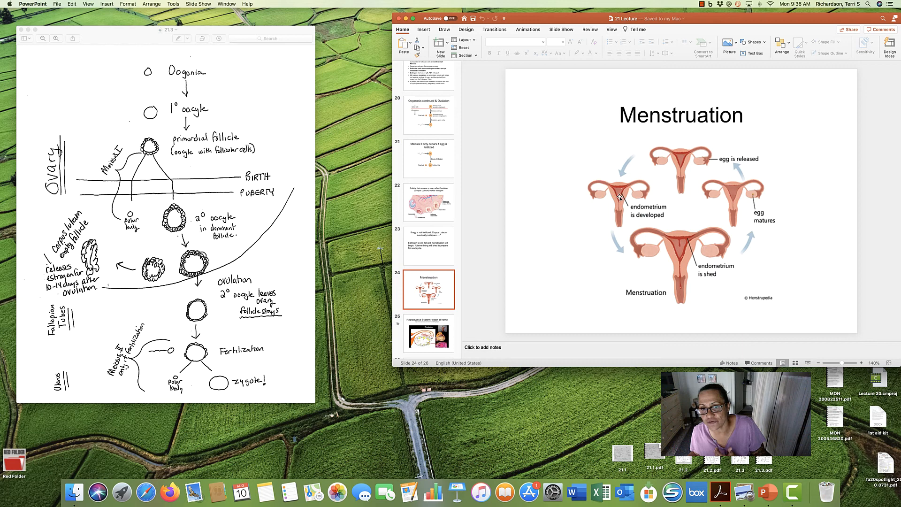
mouse_move(738, 169)
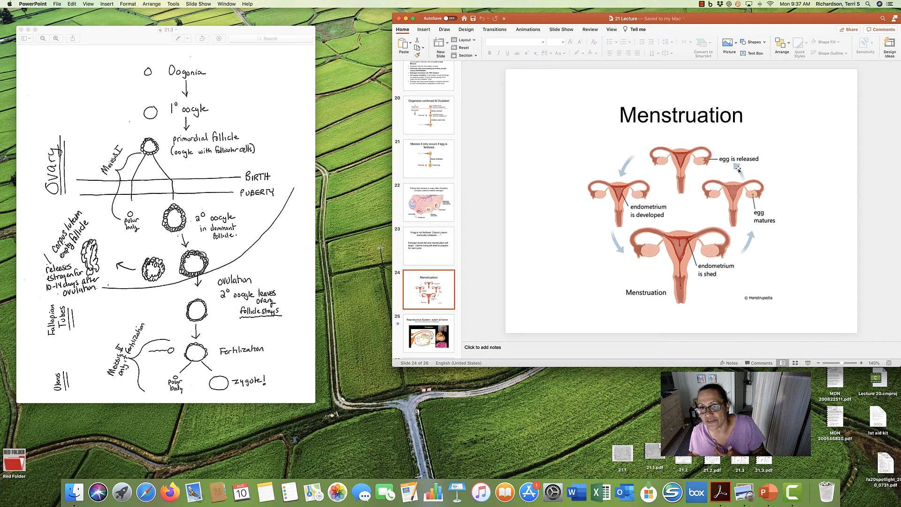
mouse_move(680, 161)
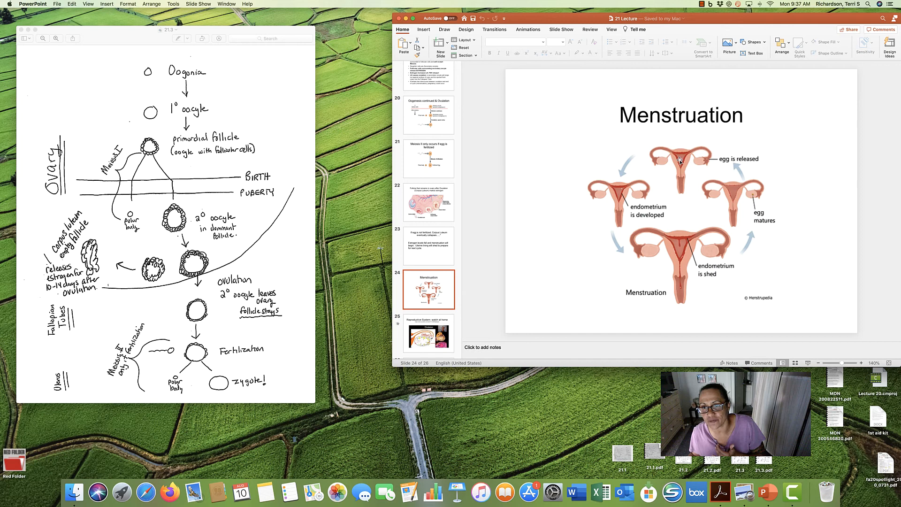
mouse_move(616, 259)
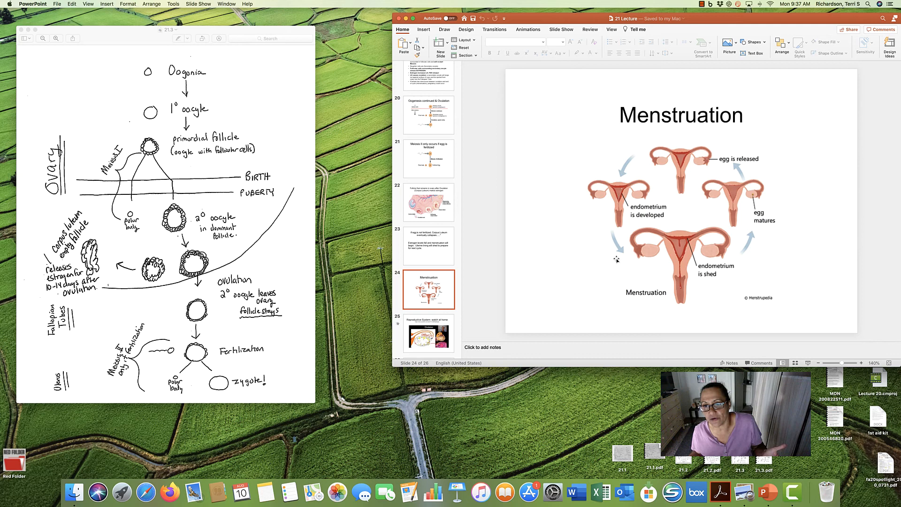
mouse_move(681, 297)
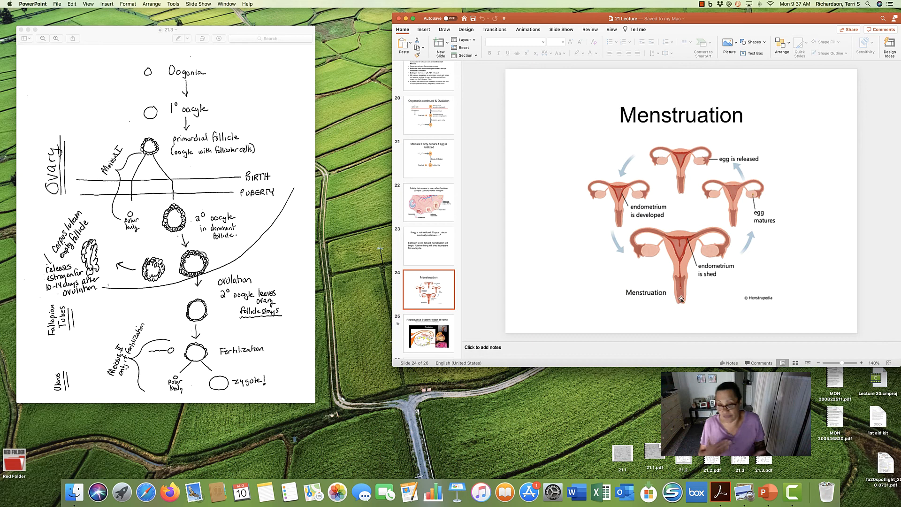
scroll("down", 3)
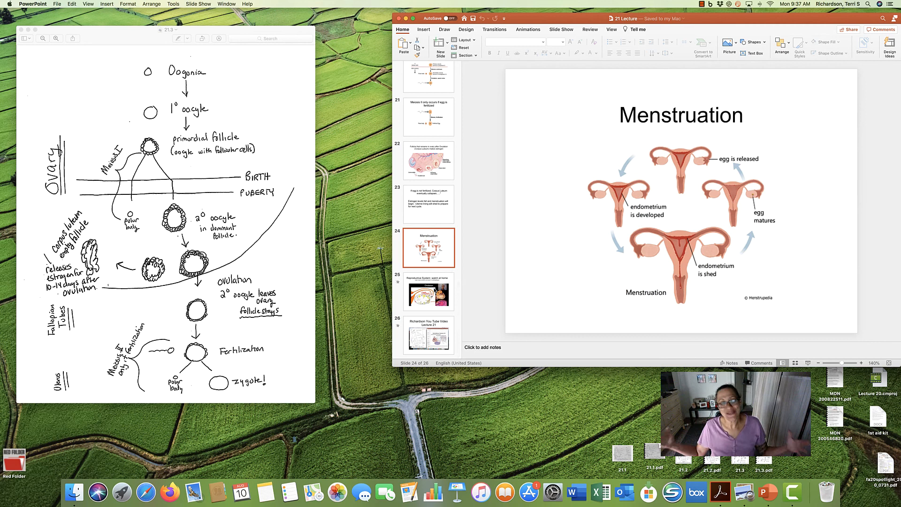
Close the Preview oogenesis drawing and go to slide 26, Richardson YouTube Video Lecture 21
left_click(428, 292)
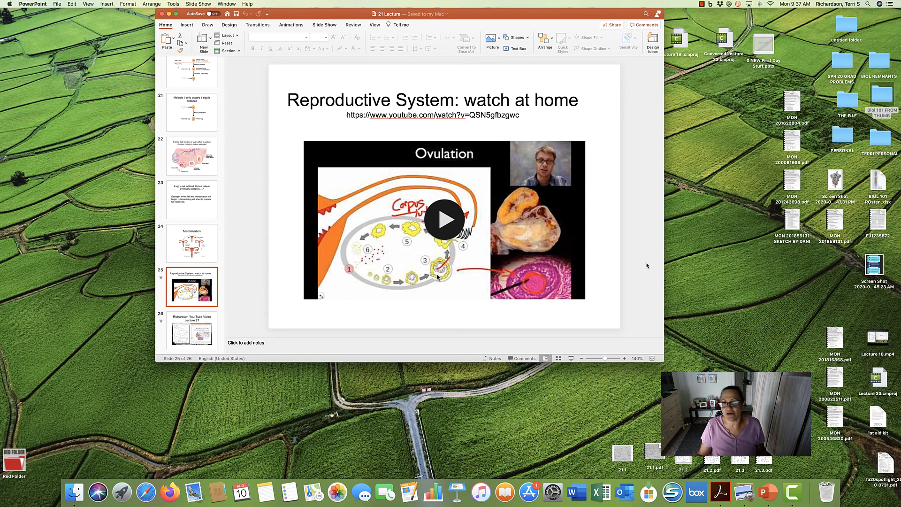
left_click(192, 331)
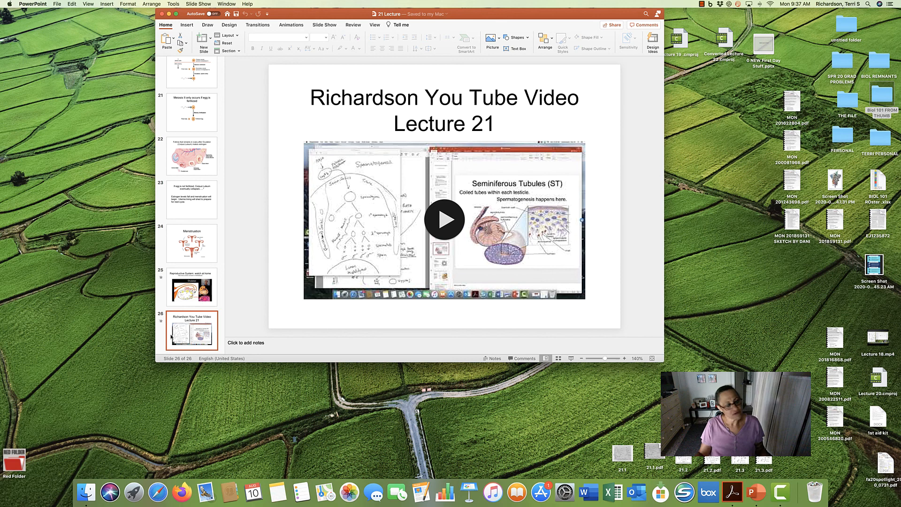